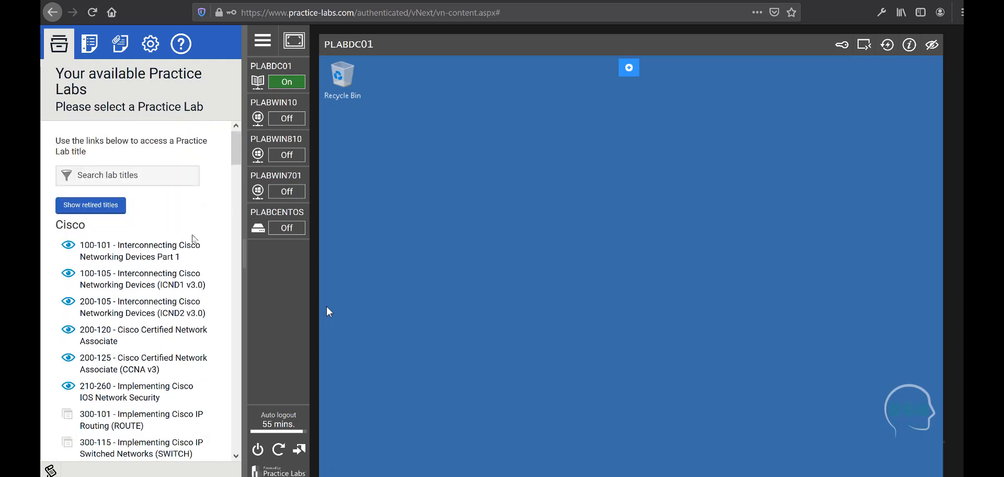
scroll("down", 3)
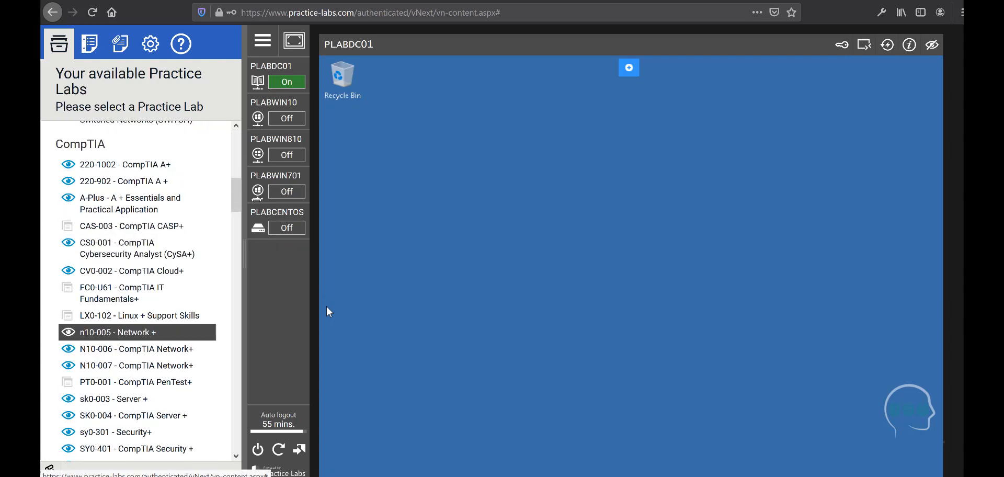
scroll("down", 3)
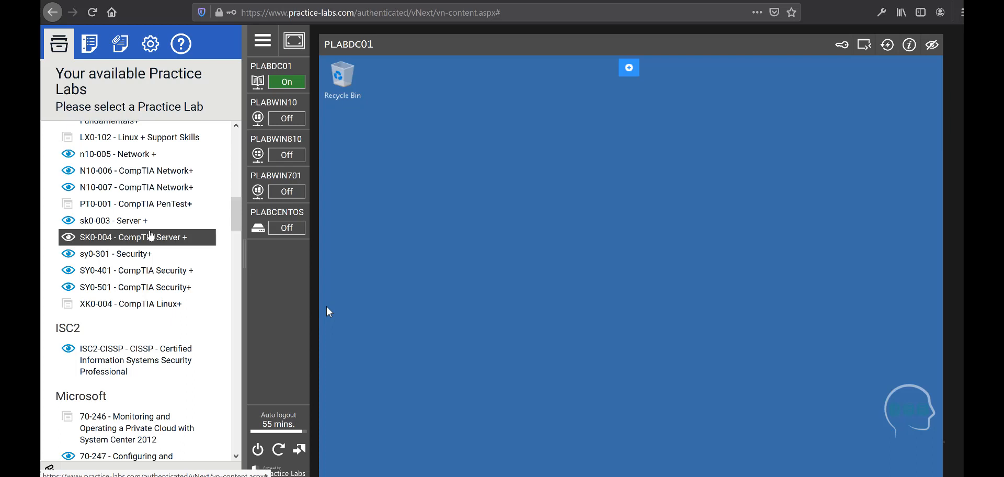
scroll("down", 3)
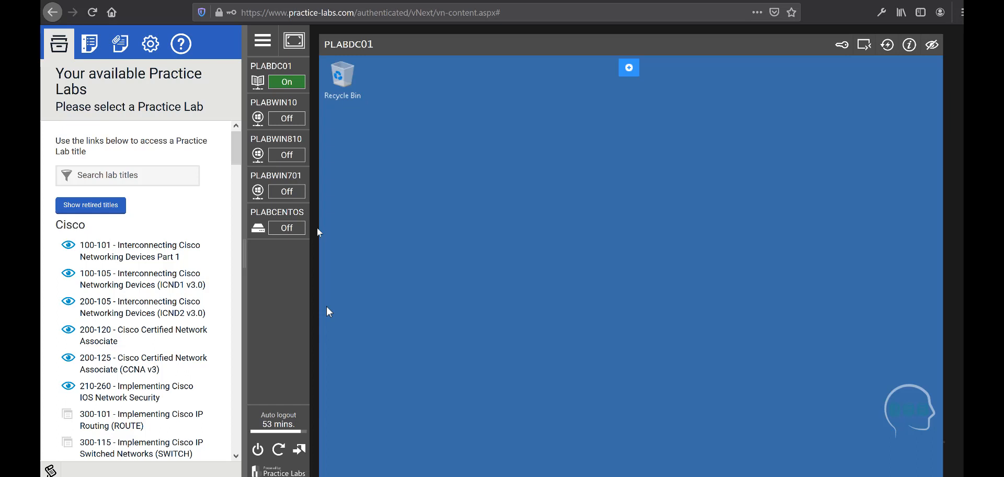
mouse_move(538, 94)
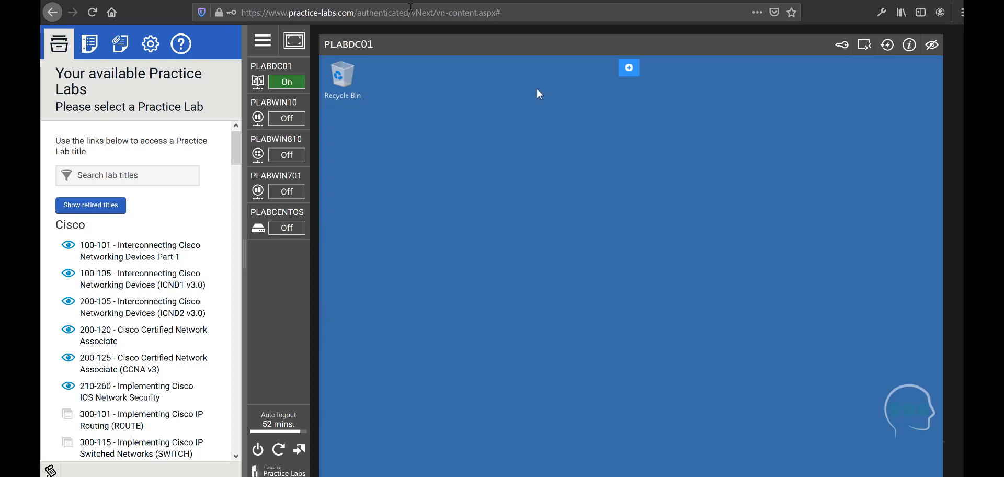
mouse_move(707, 287)
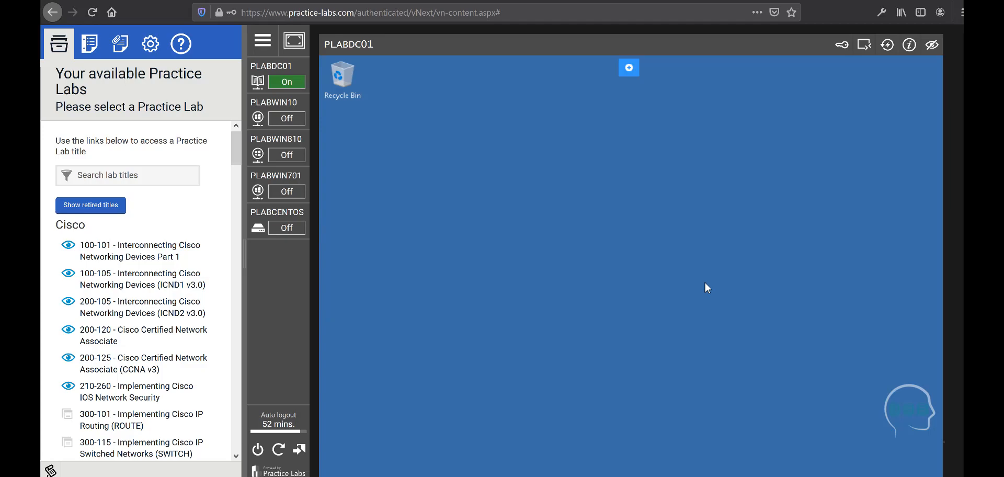